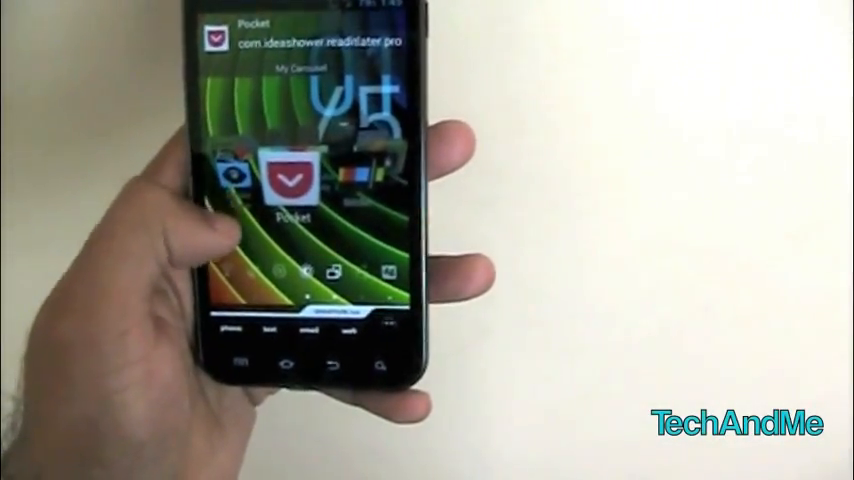
# Step: Launch Pocket from the home screen and browse its saved articles list
pyautogui.click(290, 180)
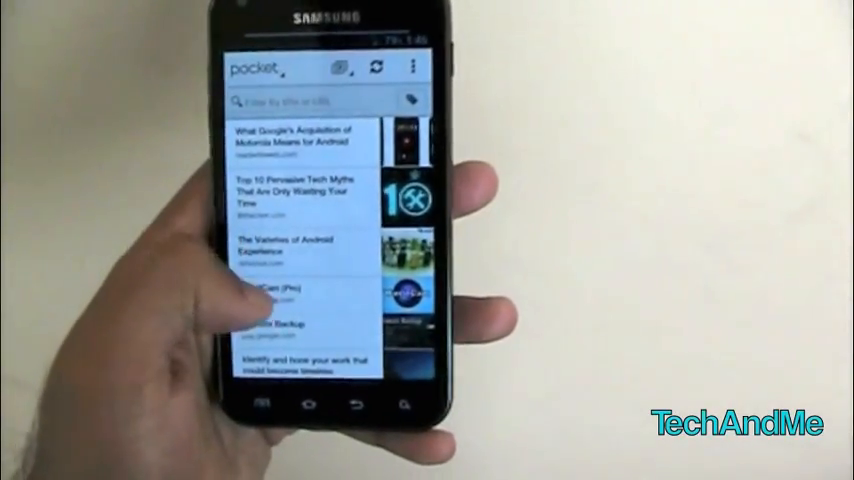
pyautogui.scroll(-3)
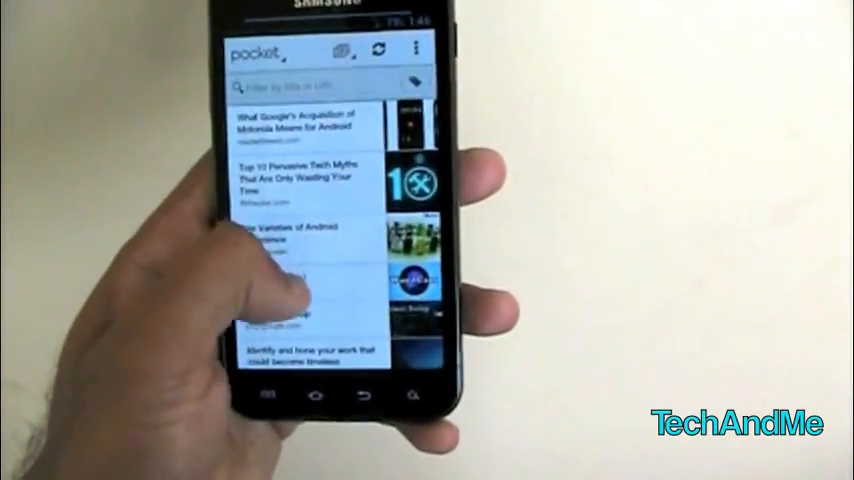
pyautogui.click(256, 52)
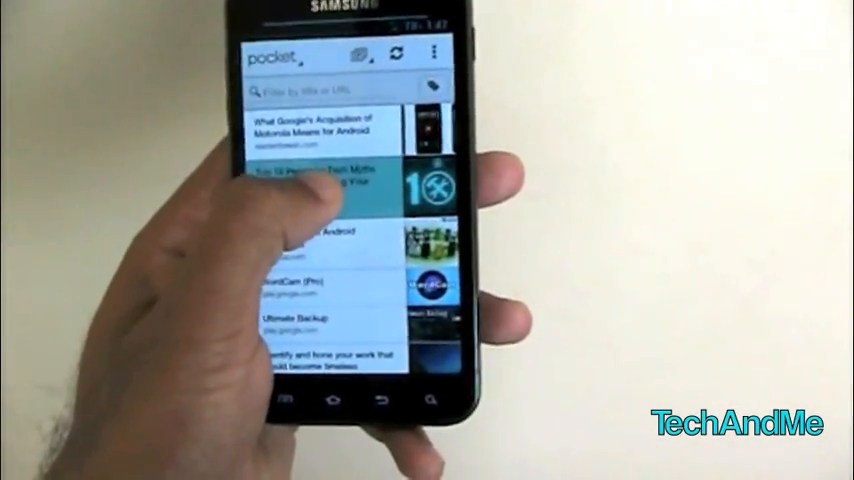
pyautogui.click(330, 190)
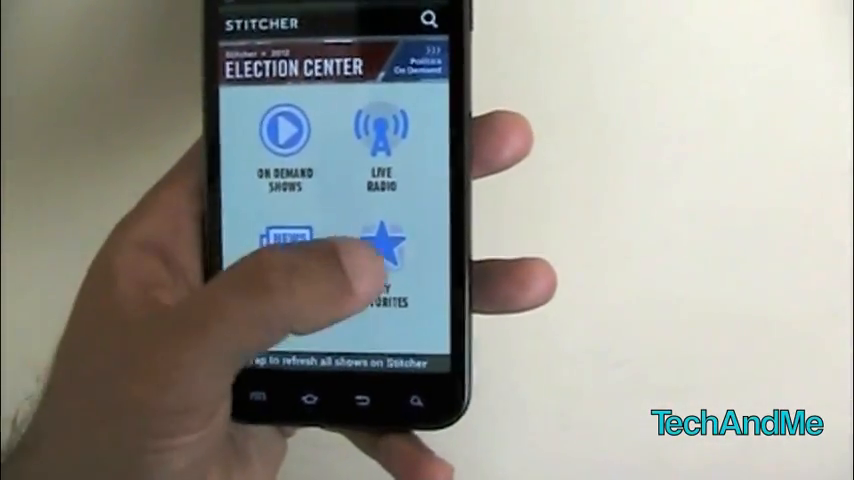
# Step: Show My Favorites stations and start one of the saved tech shows playing
pyautogui.click(388, 256)
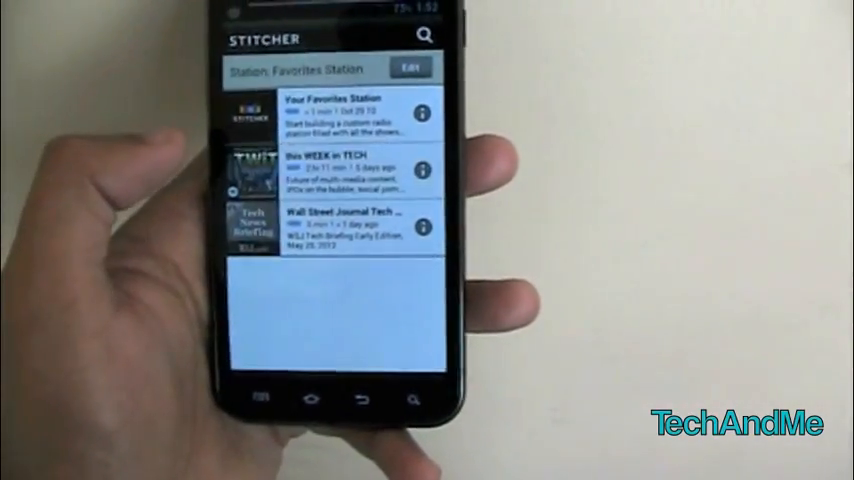
pyautogui.click(350, 116)
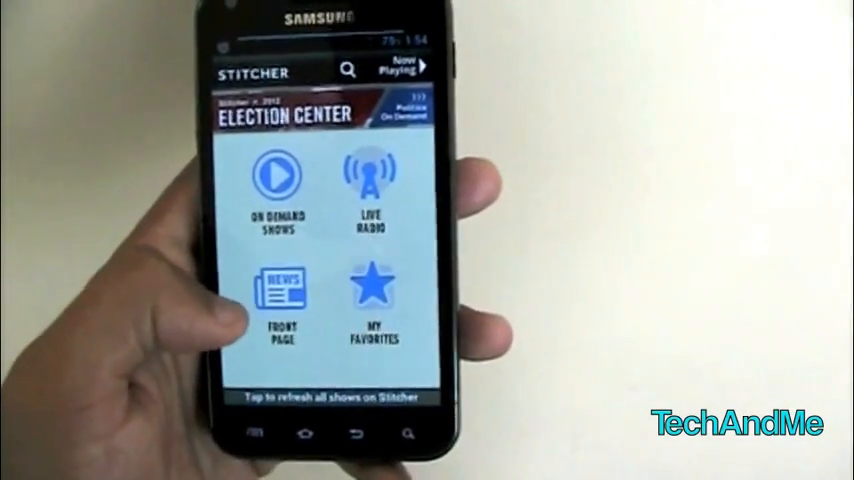
pyautogui.click(280, 296)
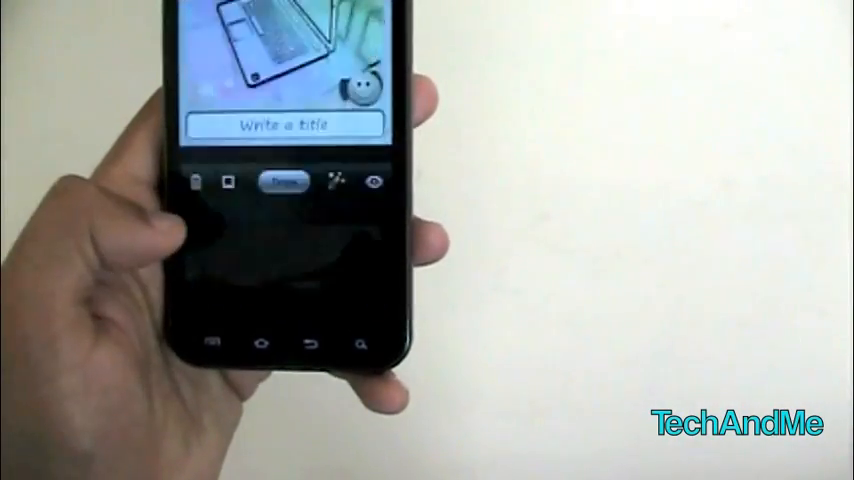
# Step: Bring up an image note with its 'Write a title' field awaiting text
pyautogui.click(284, 124)
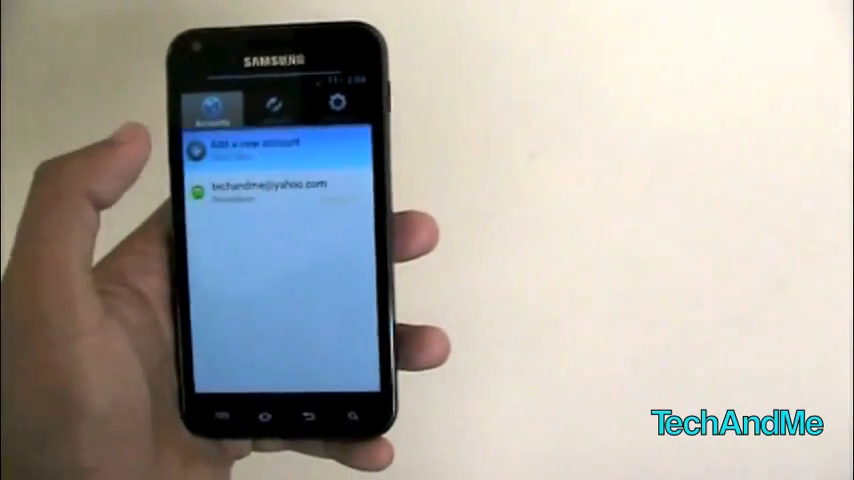
# Step: Show PicPush's Accounts list with one connected account and the add-another option
pyautogui.click(250, 144)
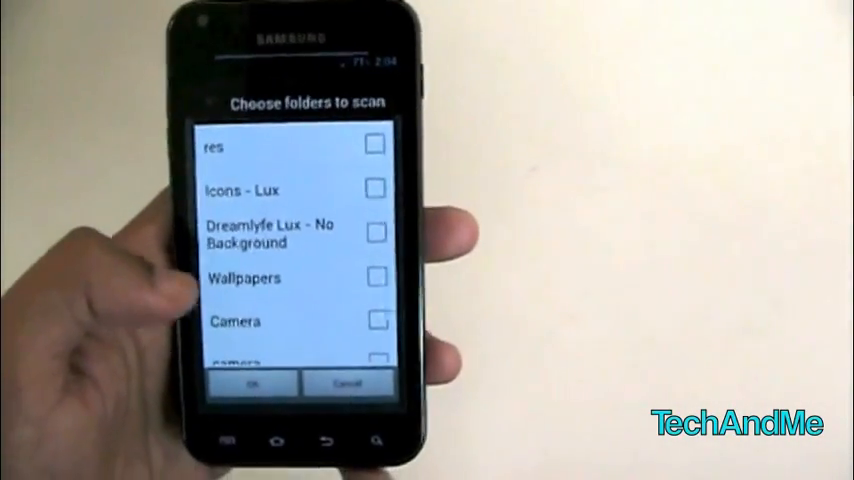
# Step: Browse the folders-to-scan list past Instagram and video, then leave the chooser
pyautogui.scroll(-3)
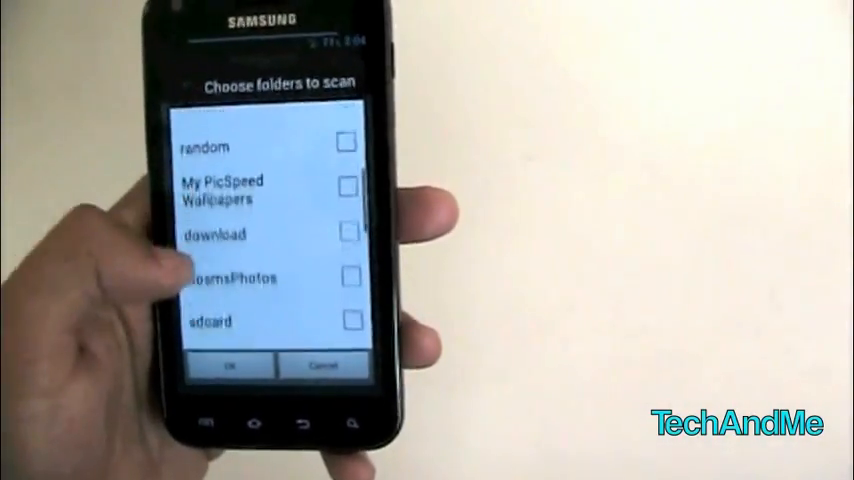
pyautogui.scroll(-3)
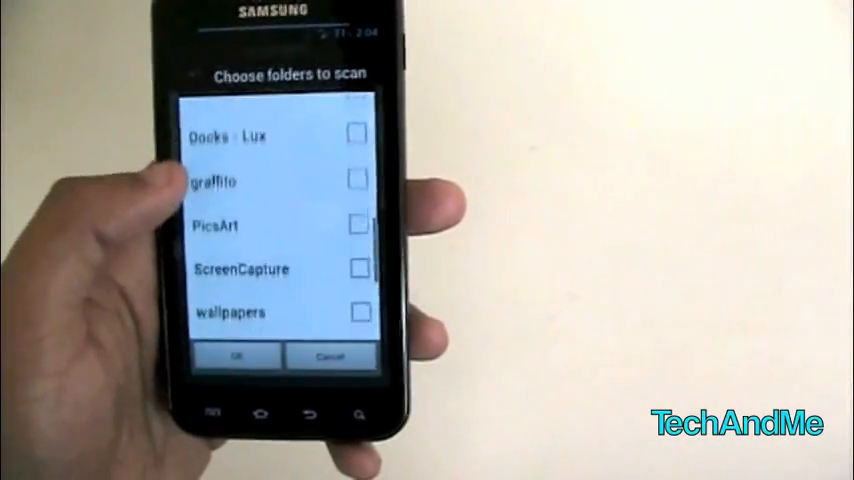
pyautogui.scroll(-3)
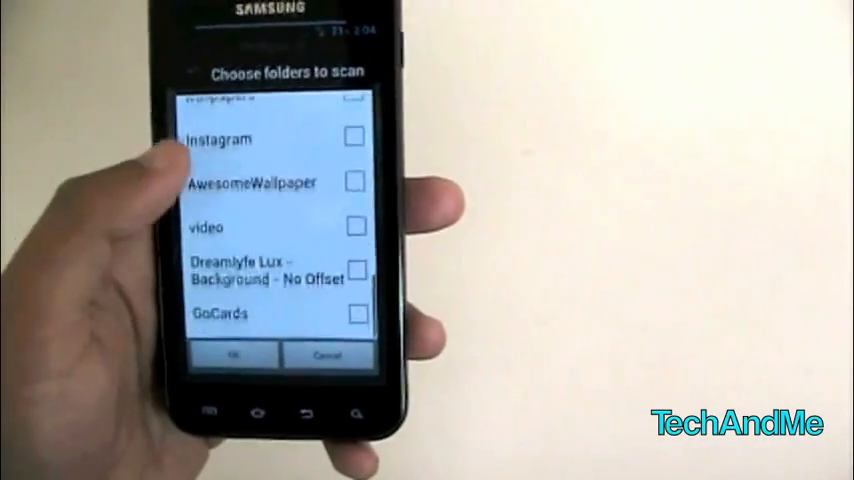
pyautogui.click(354, 182)
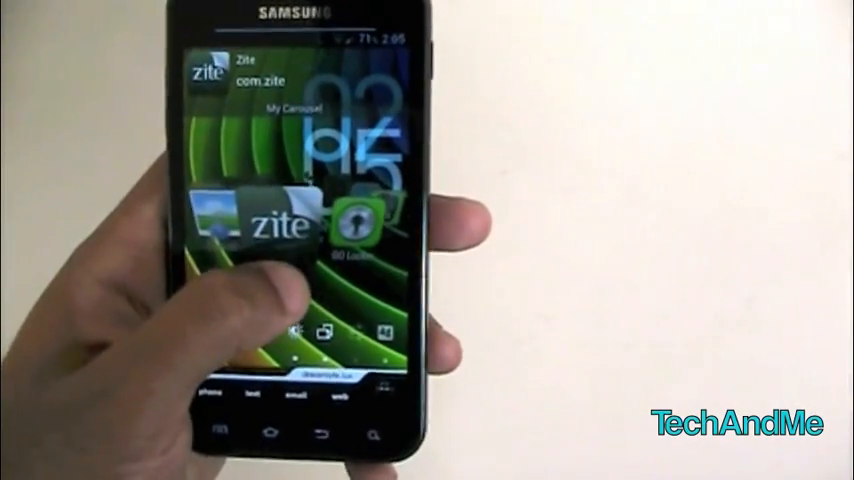
# Step: Launch Zite so its Top Stories feed of tech news loads
pyautogui.click(270, 220)
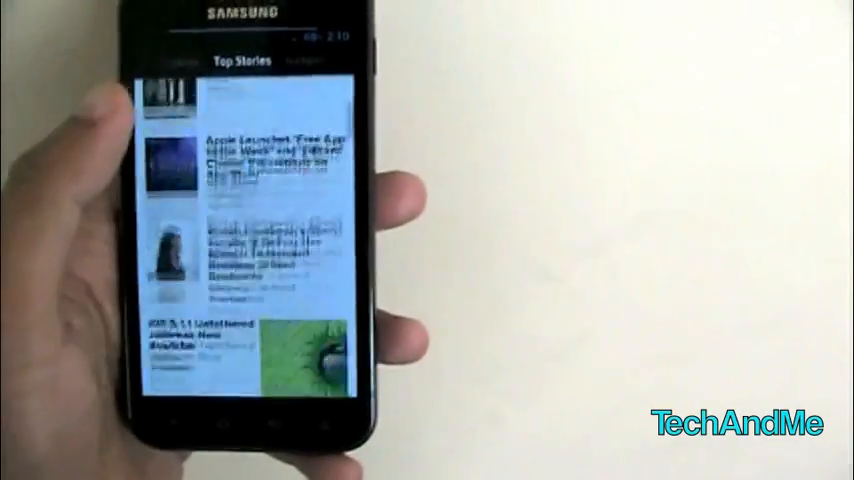
# Step: Read the Samsung Galaxy S III review from Top Stories, then leave the article
pyautogui.scroll(-3)
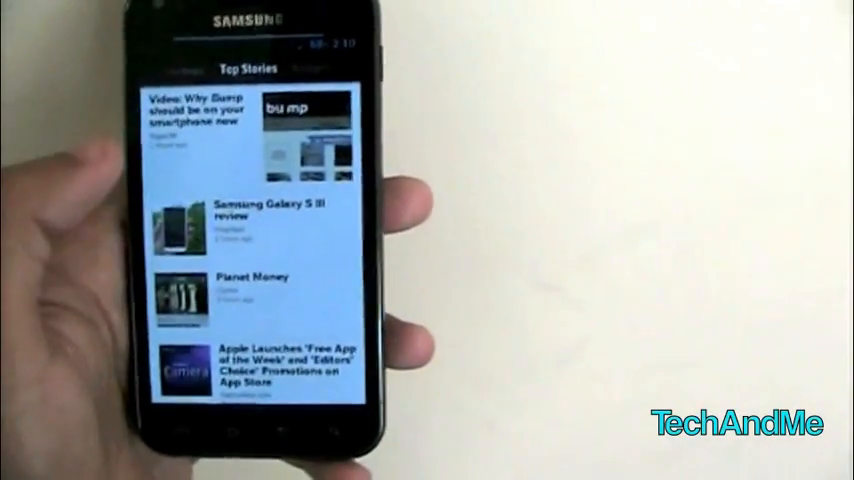
pyautogui.click(256, 224)
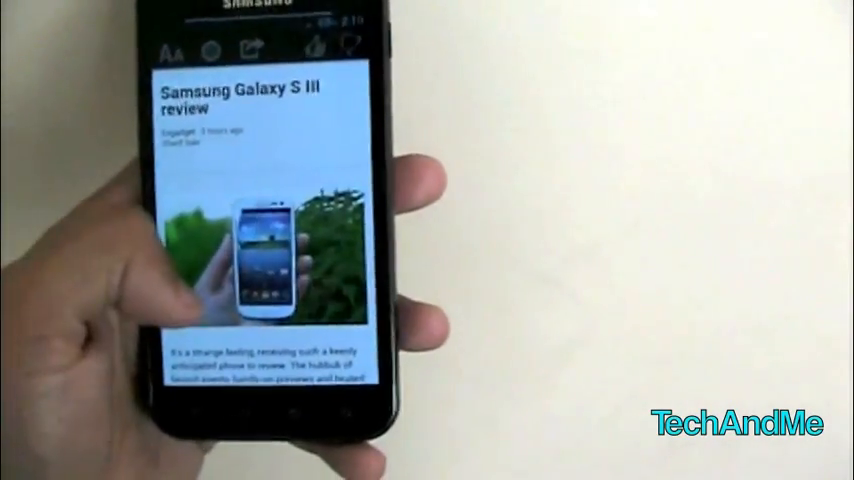
pyautogui.scroll(-3)
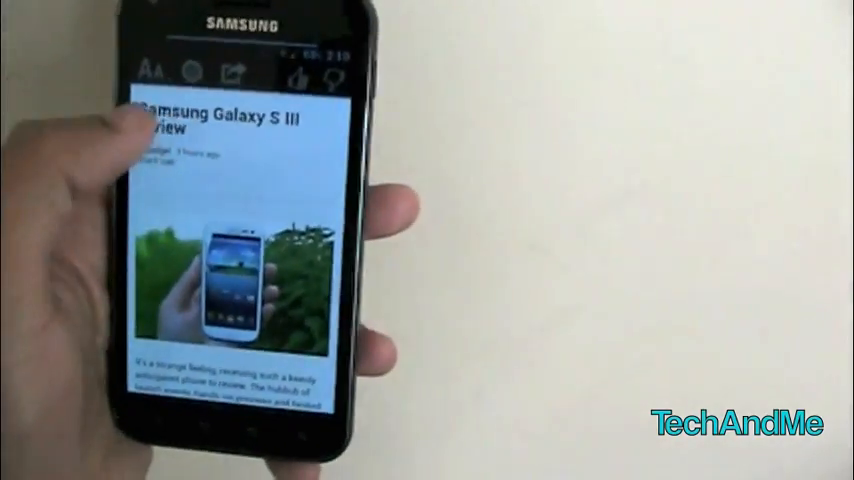
pyautogui.click(156, 72)
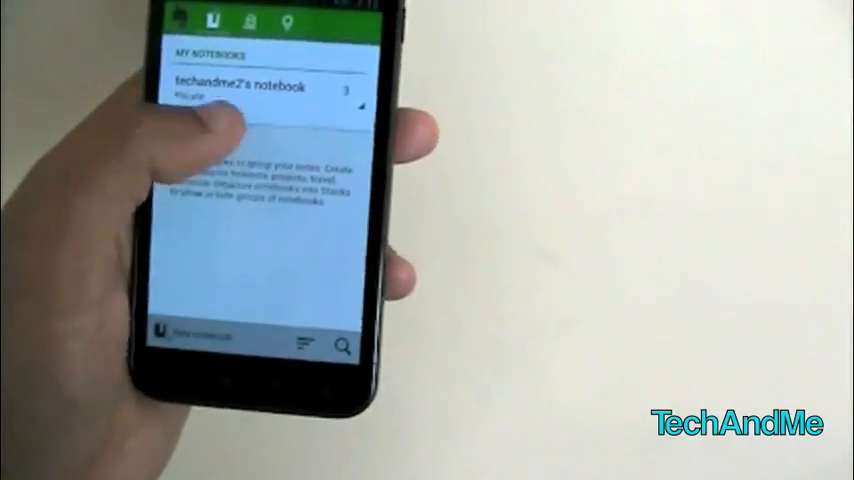
# Step: Explore the single notebook on Evernote's Notebooks screen
pyautogui.click(258, 88)
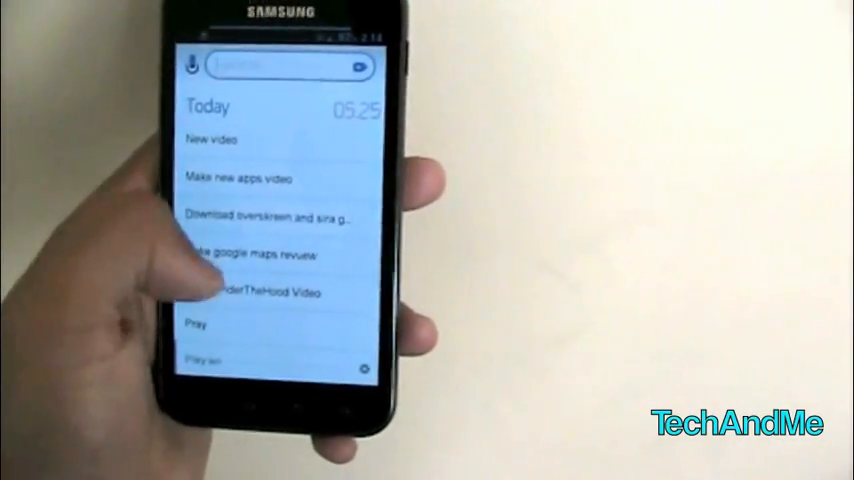
# Step: Look over Any.do's Tomorrow, This Week and Later task sections below Today
pyautogui.scroll(-3)
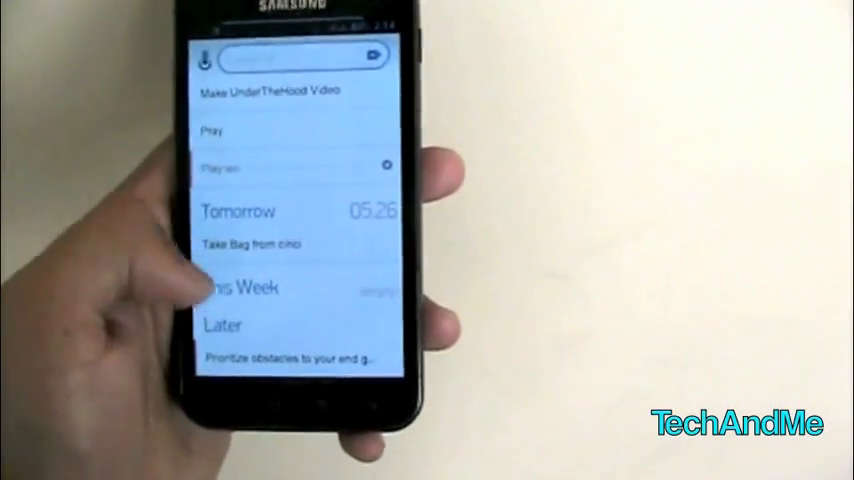
pyautogui.scroll(-3)
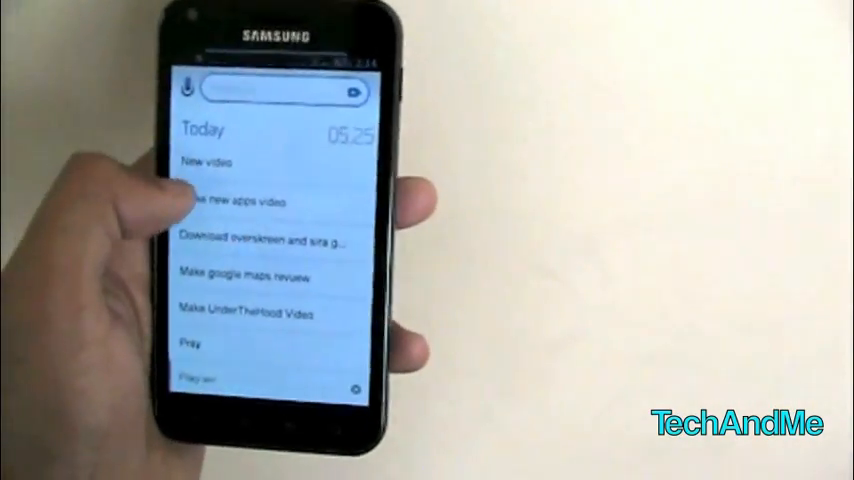
pyautogui.click(270, 92)
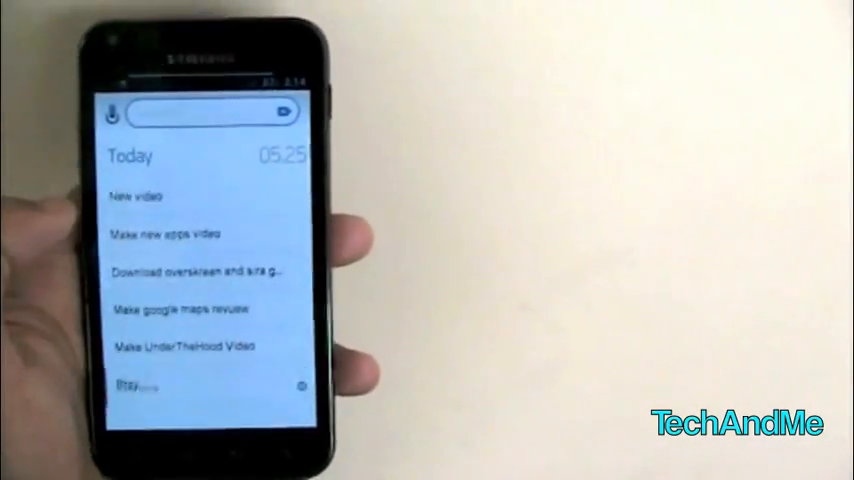
pyautogui.scroll(-3)
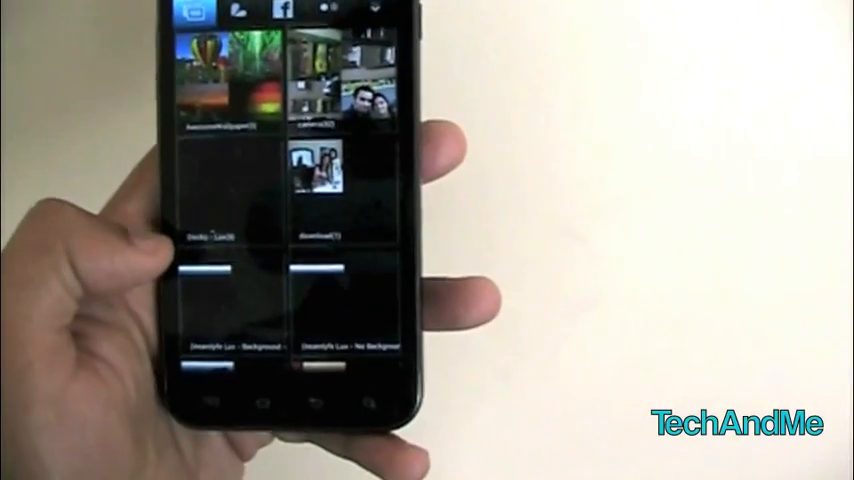
# Step: Browse the album grid past Camera and downloads to further portrait-thumbnail albums
pyautogui.scroll(-3)
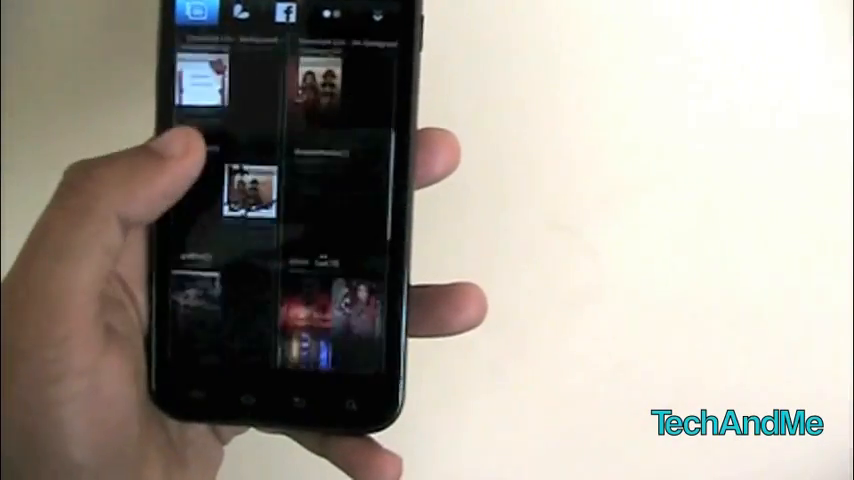